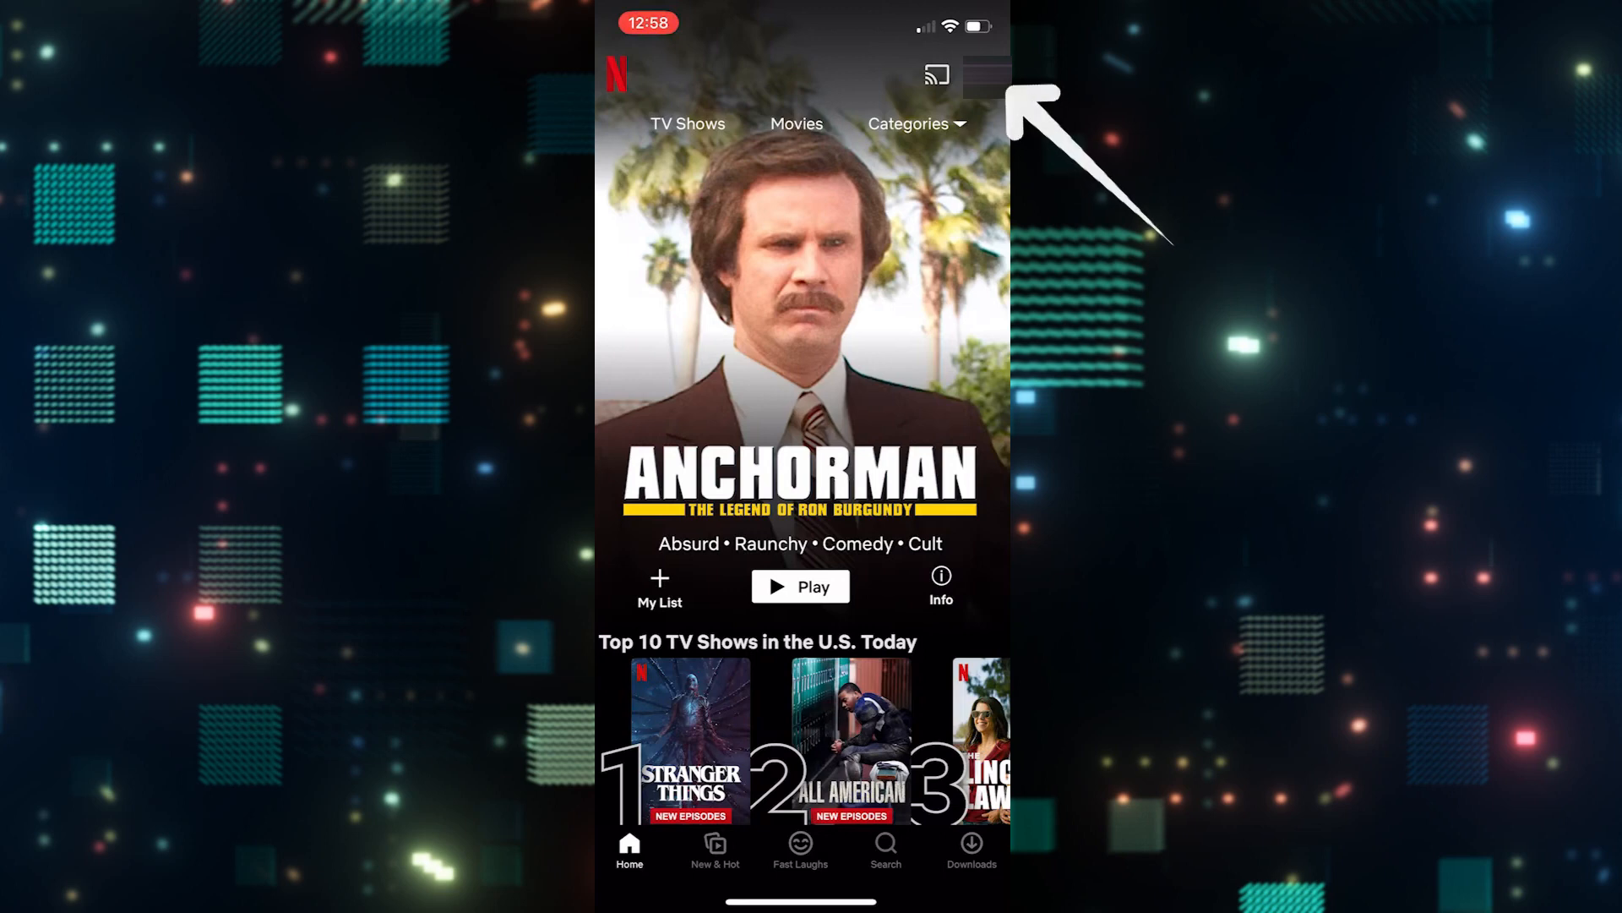
Step: Bring up the profile menu from the Home screen's profile icon
left_click(980, 74)
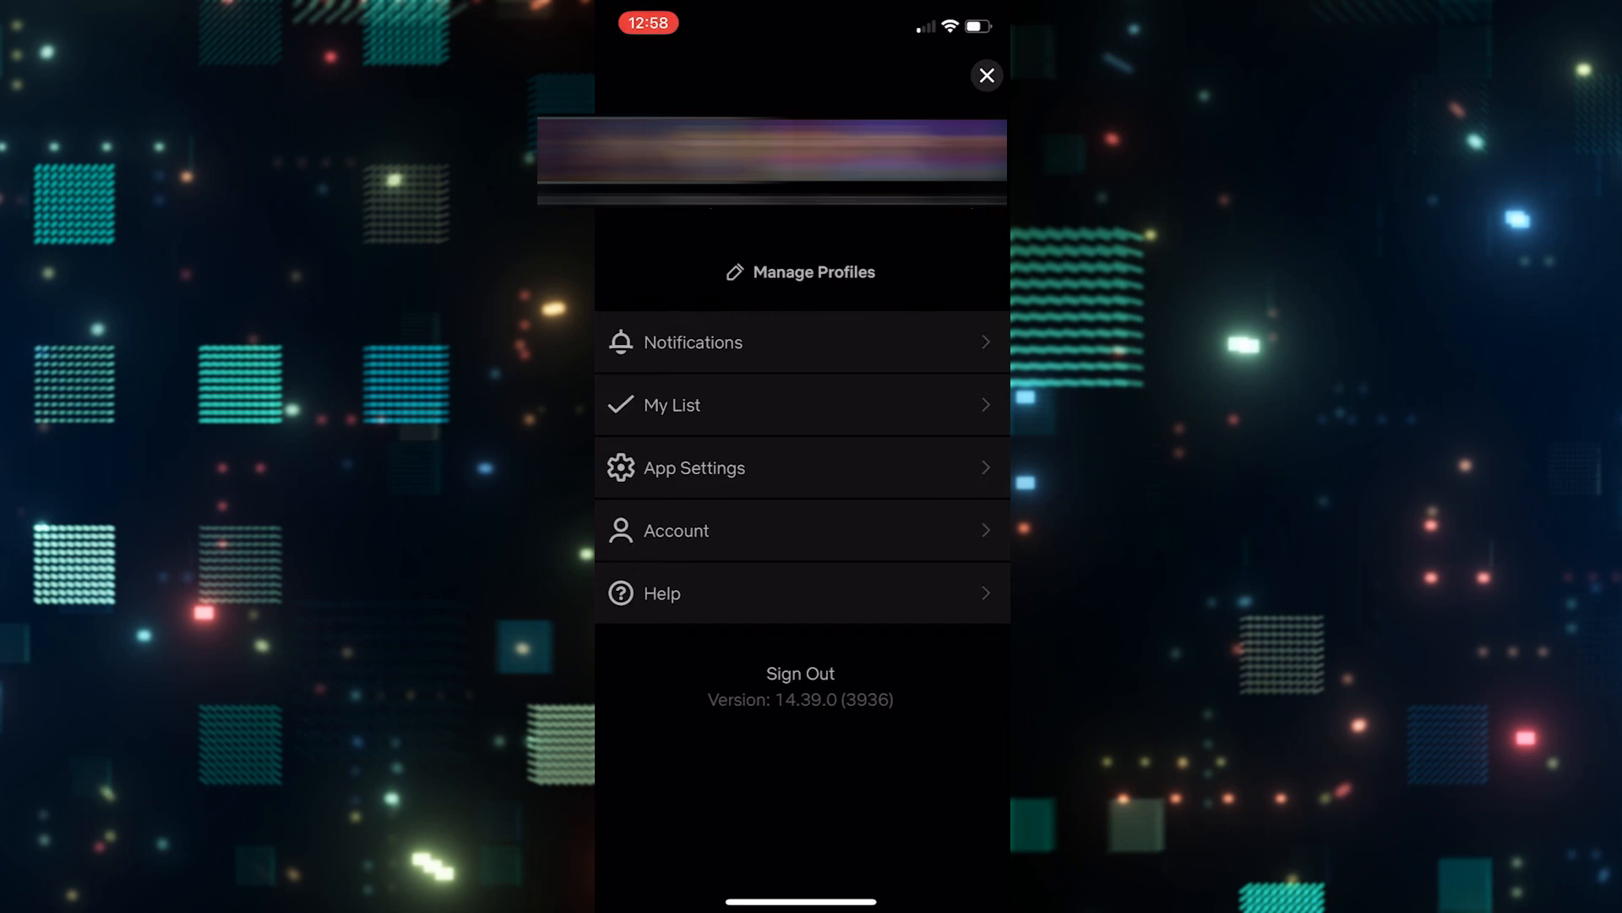
Step: Enter Manage Profiles, pick the profile, and show its Display Language list with English ticked
left_click(813, 272)
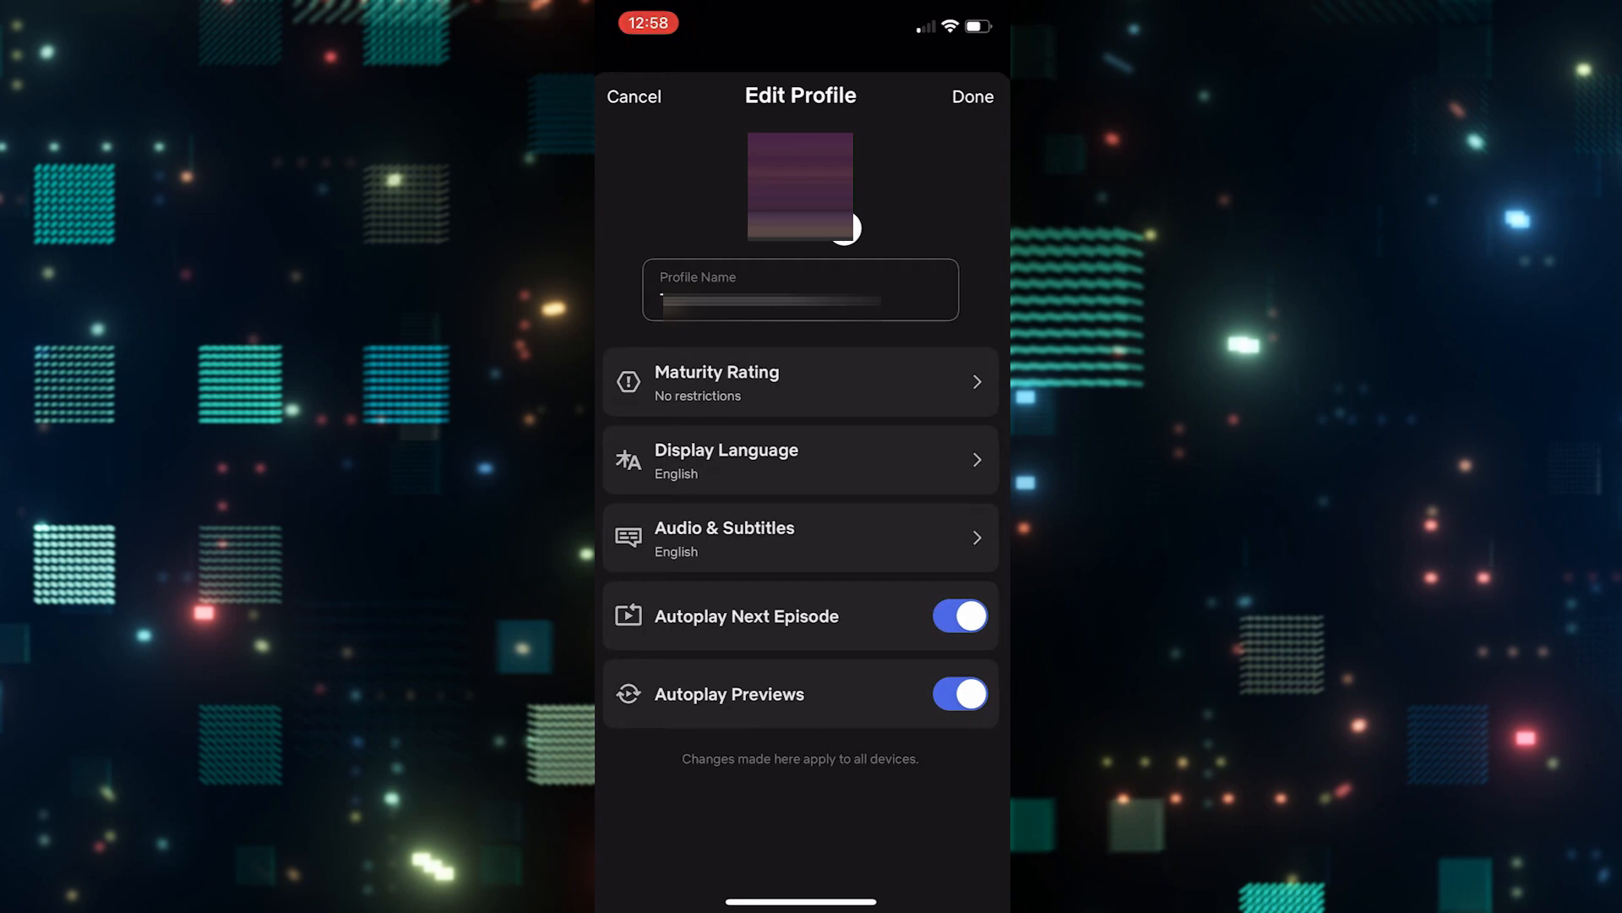
left_click(800, 459)
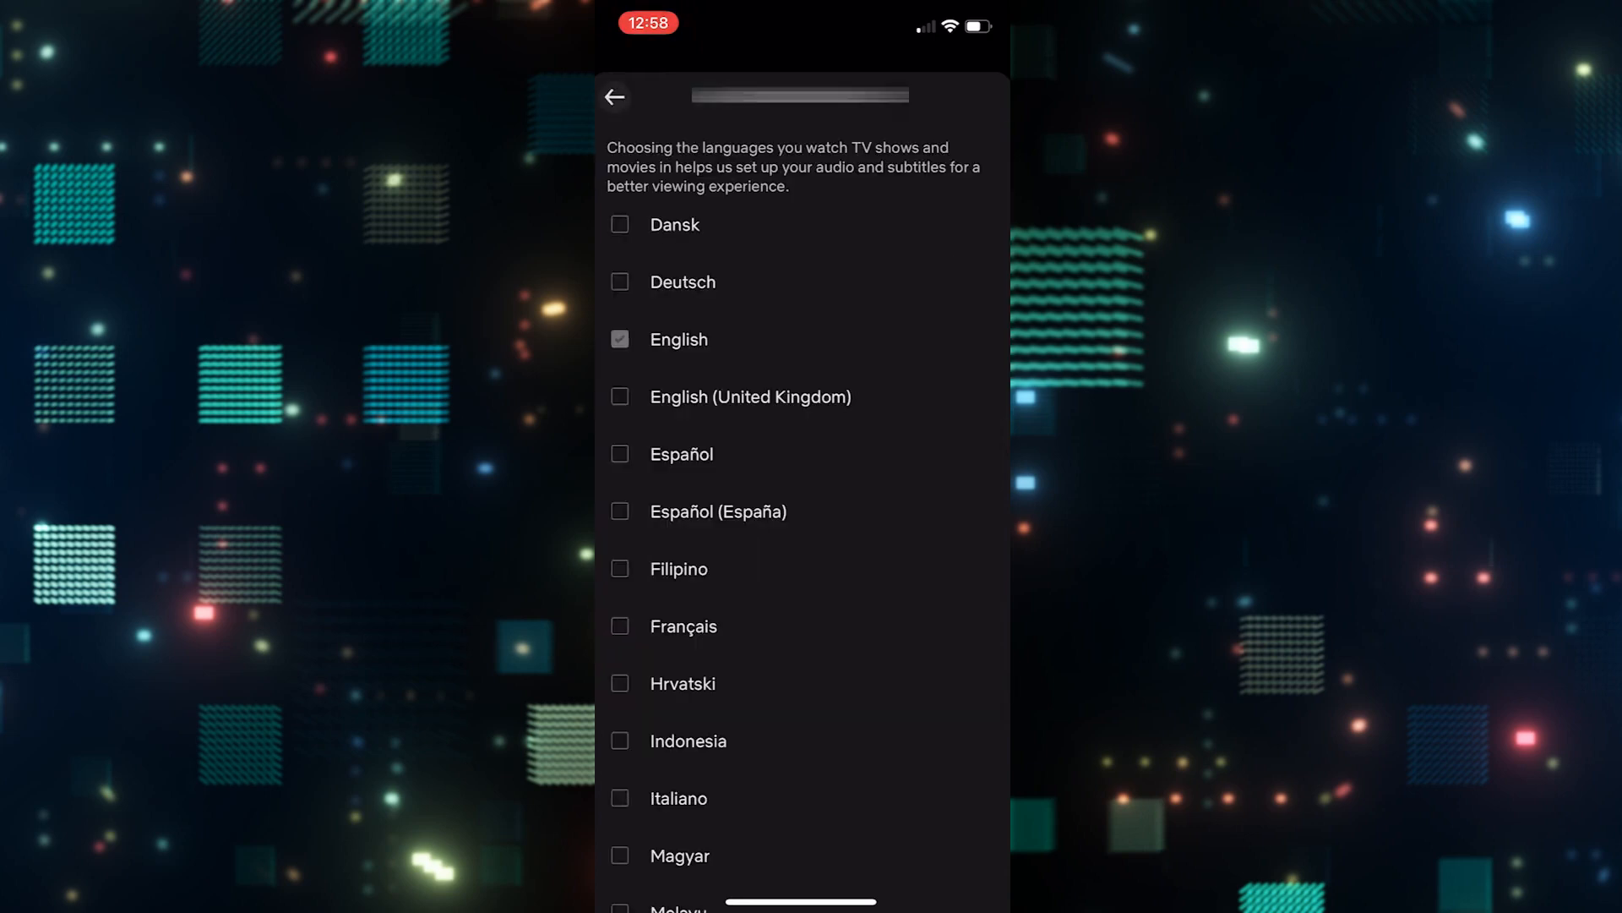